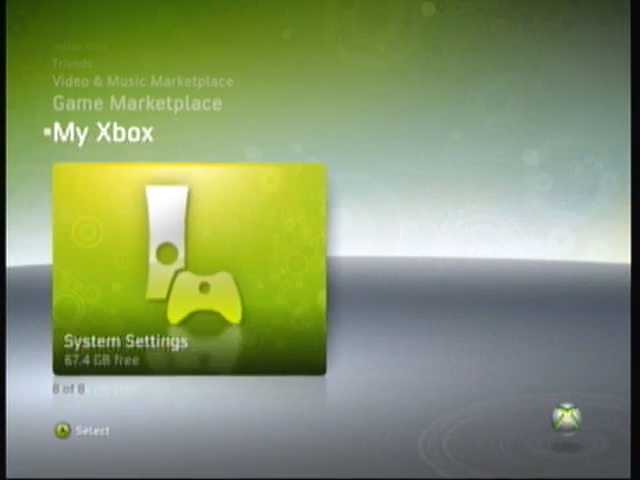
Move the 252 KB gamer profile from the hard drive to the 1.4 GB USB device
{"action": "left_click", "coordinate": [180, 340]}
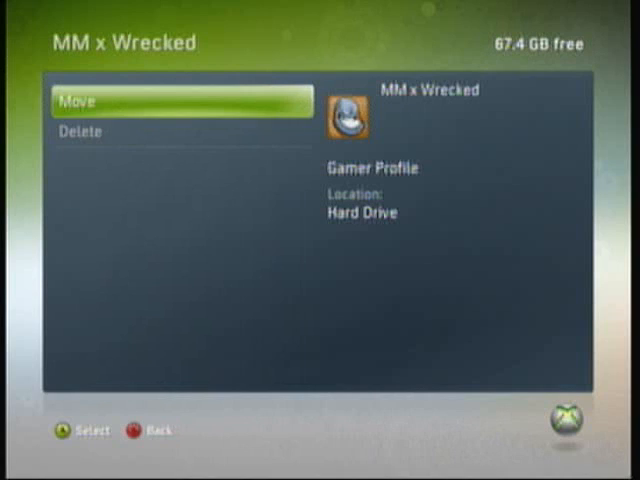
{"action": "left_click", "coordinate": [180, 100]}
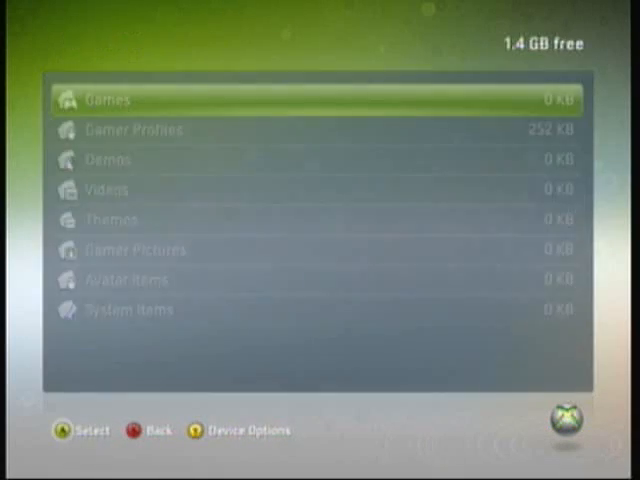
{"action": "left_click", "coordinate": [136, 129]}
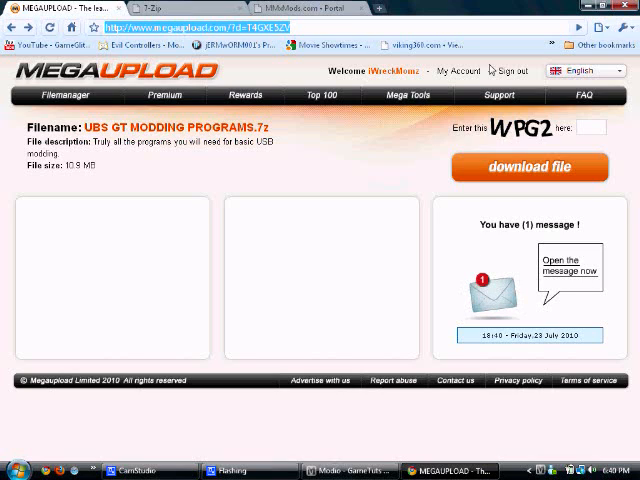
Enter the captcha codes to download UBS GT MODDING PROGRAMS.7z from MegaUpload
{"action": "left_click", "coordinate": [590, 127]}
{"action": "type", "text": "WPG2"}
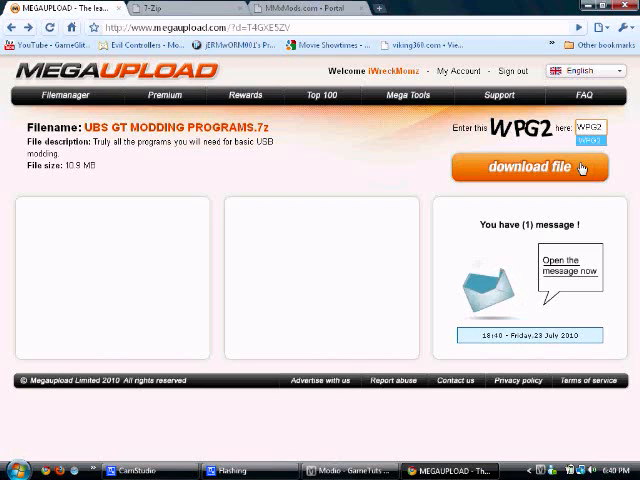
{"action": "left_click", "coordinate": [530, 167]}
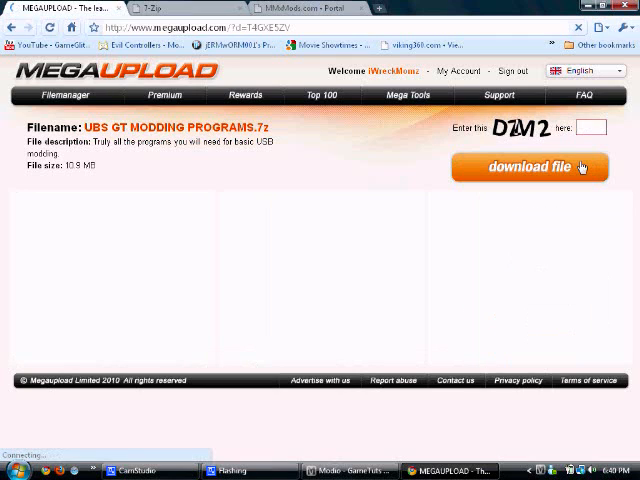
{"action": "type", "text": "T"}
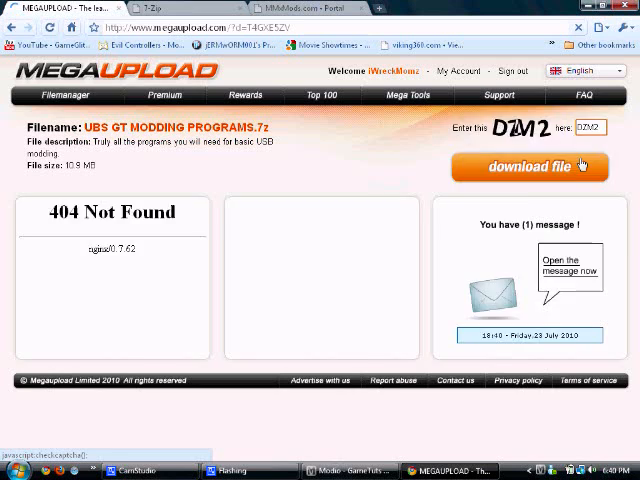
{"action": "left_click", "coordinate": [530, 167]}
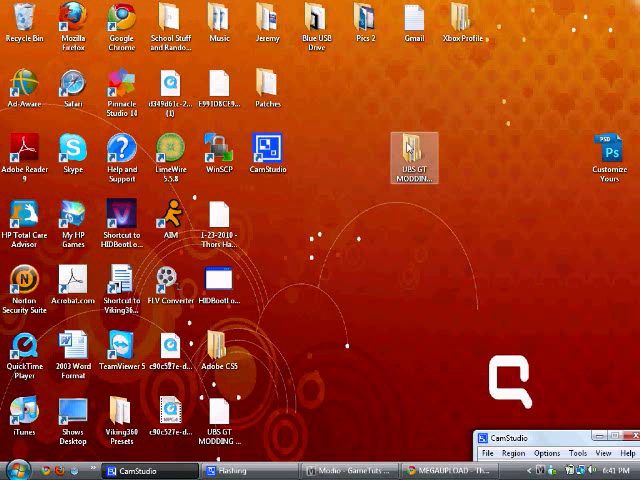
Open the 'Click here for PROGRAMS' folder in the modding package and run UsbXplorer
{"action": "left_click", "coordinate": [413, 150]}
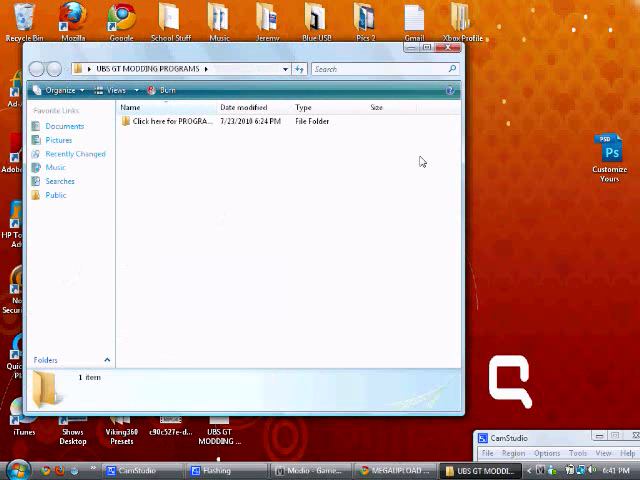
{"action": "left_click", "coordinate": [173, 120]}
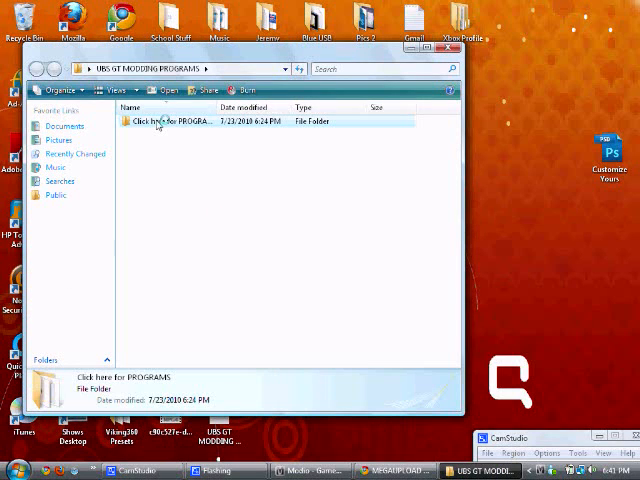
{"action": "double_click", "coordinate": [167, 121]}
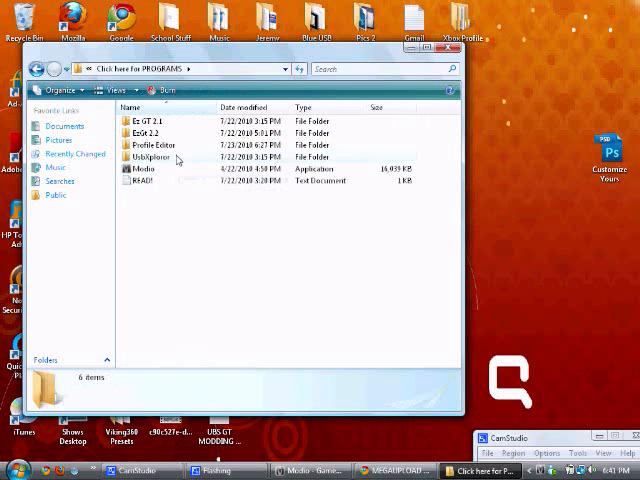
{"action": "double_click", "coordinate": [153, 158]}
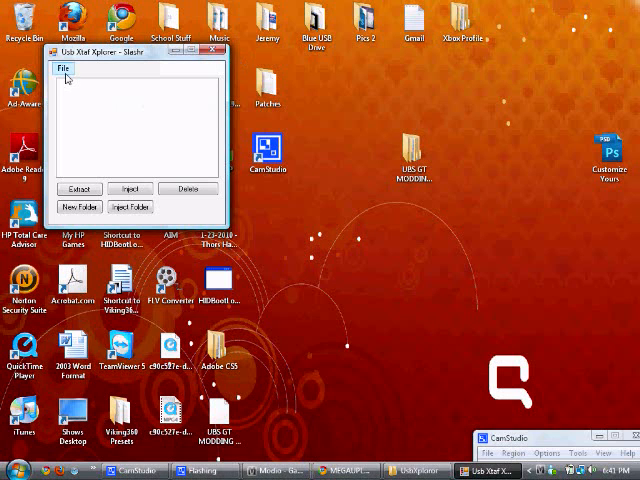
Open the USB device and extract its gamer profile folder to the Desktop
{"action": "left_click", "coordinate": [63, 68]}
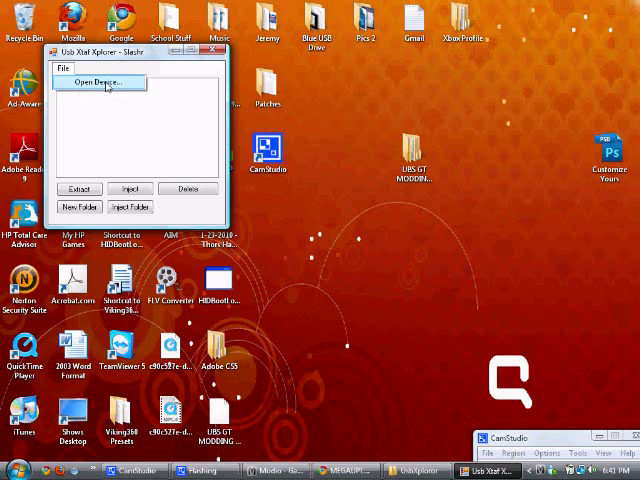
{"action": "left_click", "coordinate": [97, 82]}
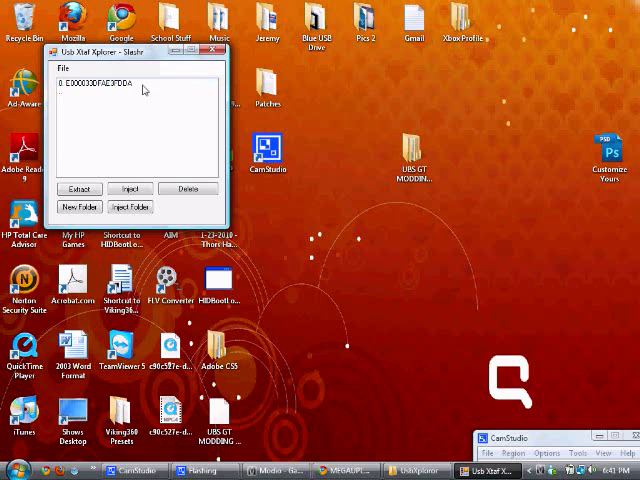
{"action": "left_click", "coordinate": [95, 82]}
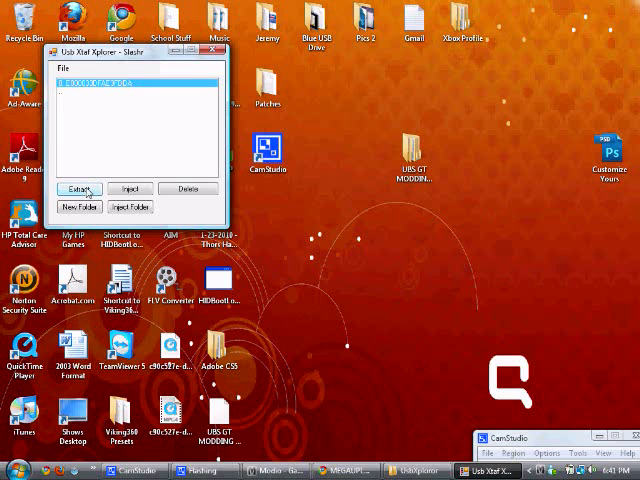
{"action": "left_click", "coordinate": [78, 189]}
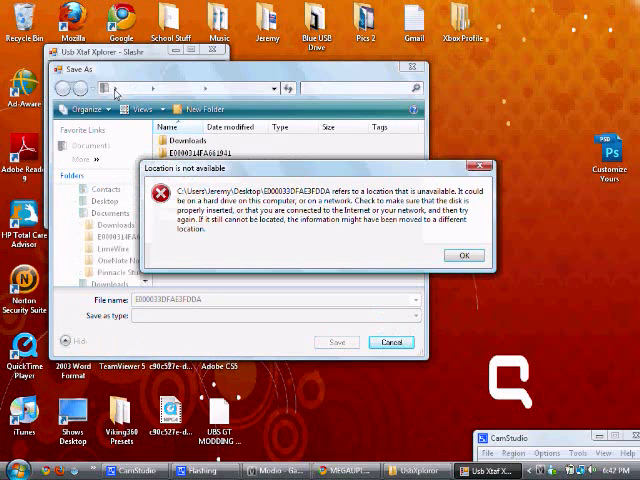
{"action": "left_click", "coordinate": [463, 255]}
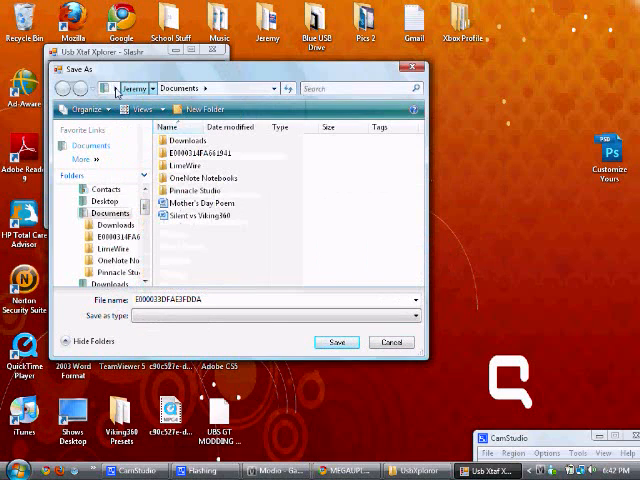
{"action": "left_click", "coordinate": [288, 88]}
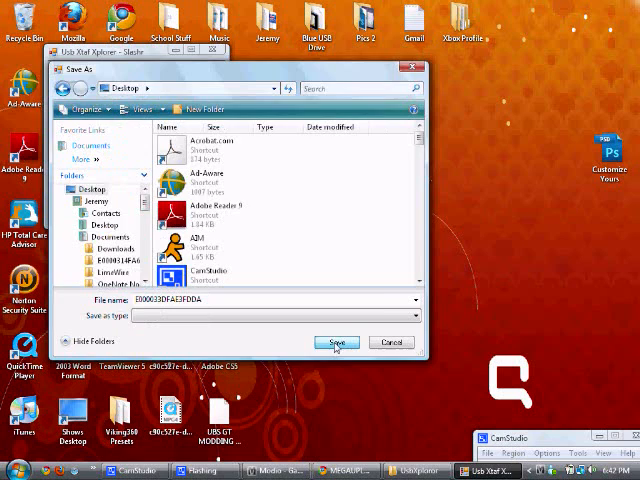
{"action": "left_click", "coordinate": [337, 342]}
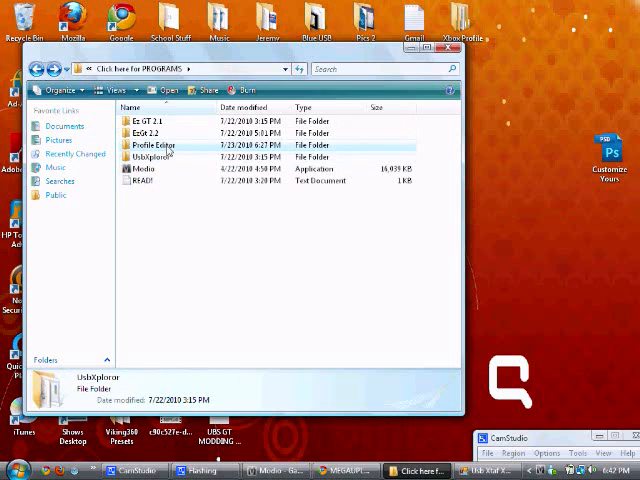
Open the Profile Editor folder and launch ProfileEditor.exe
{"action": "double_click", "coordinate": [155, 146]}
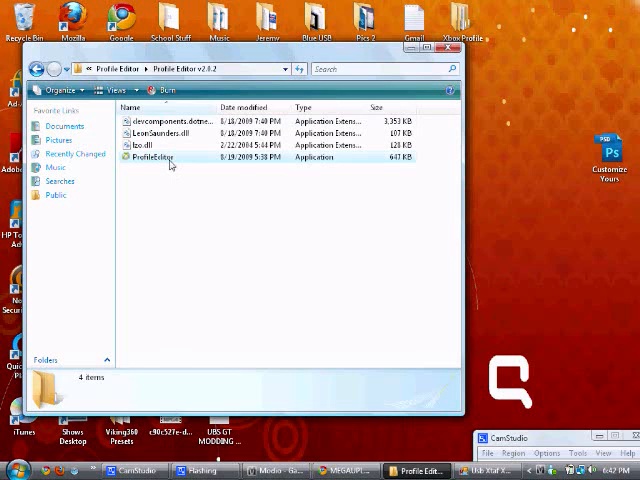
{"action": "left_click", "coordinate": [150, 156]}
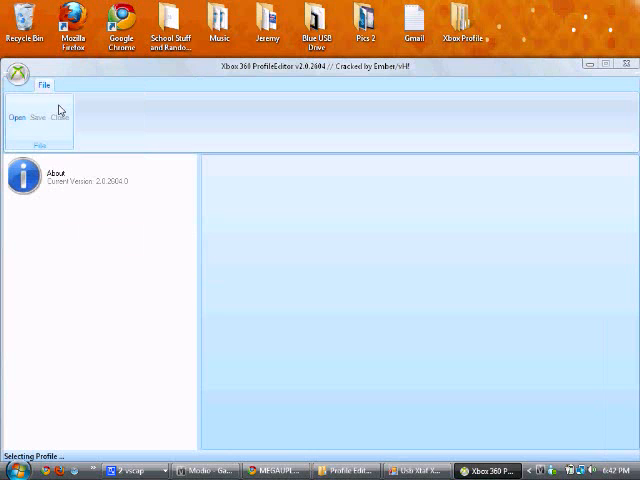
Open the extracted gamer profile file from the Desktop, past the unavailable-location error
{"action": "left_click", "coordinate": [16, 117]}
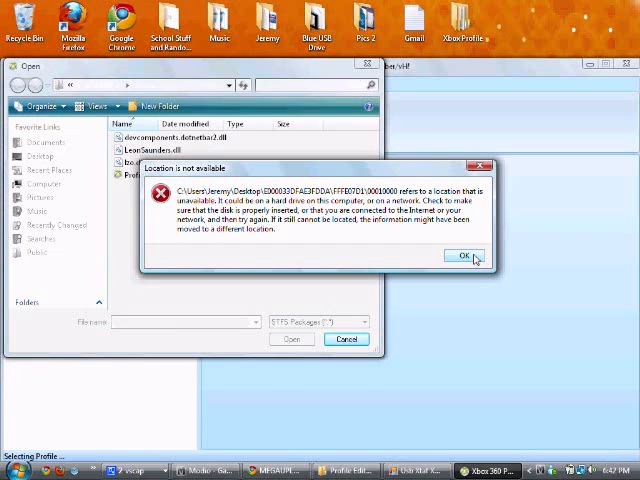
{"action": "left_click", "coordinate": [461, 255]}
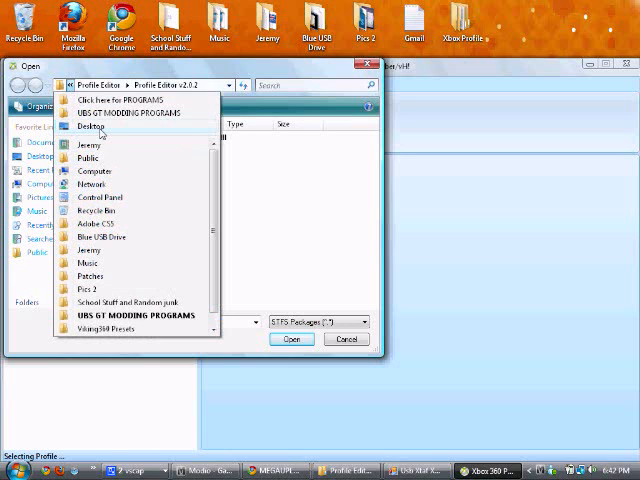
{"action": "left_click", "coordinate": [94, 126]}
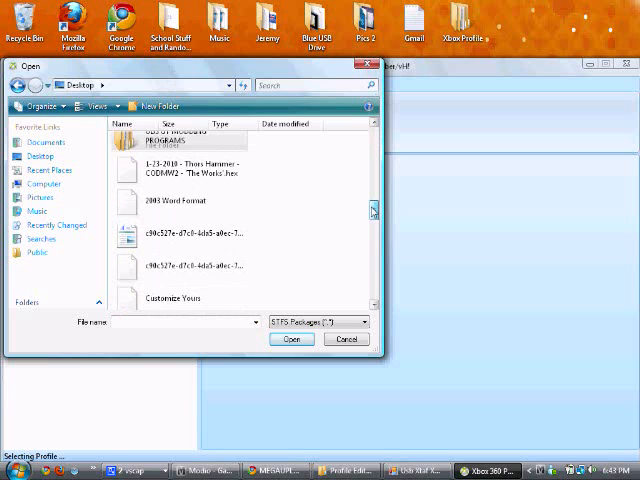
{"action": "scroll", "scroll_direction": "down", "scroll_amount": 3}
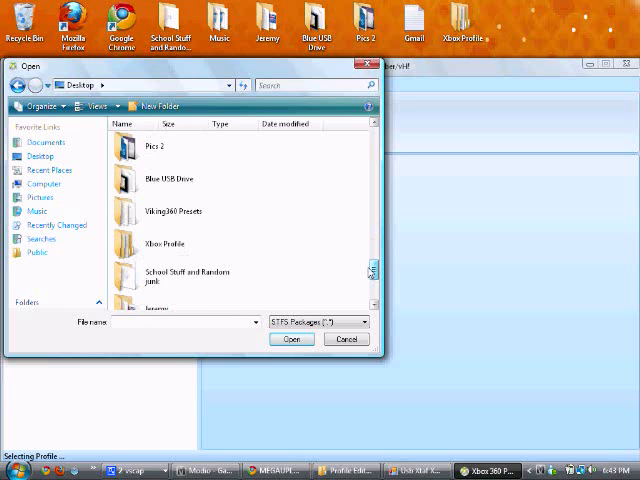
{"action": "scroll", "scroll_direction": "down", "scroll_amount": 3}
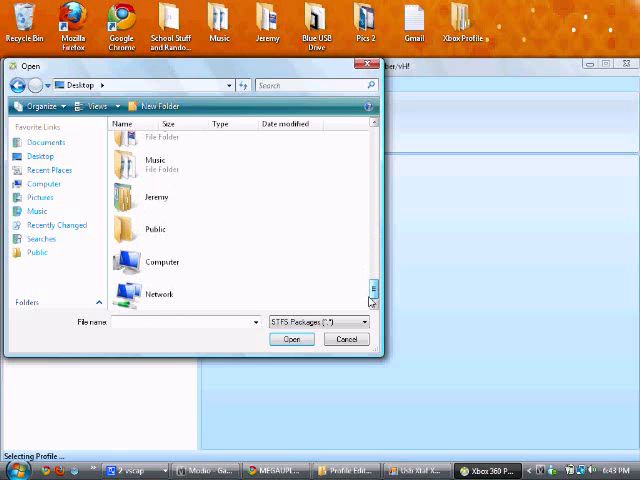
{"action": "scroll", "scroll_direction": "down", "scroll_amount": 3}
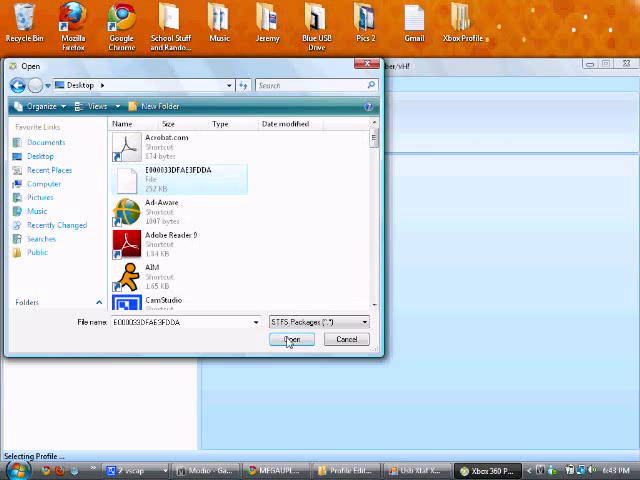
{"action": "left_click", "coordinate": [292, 339]}
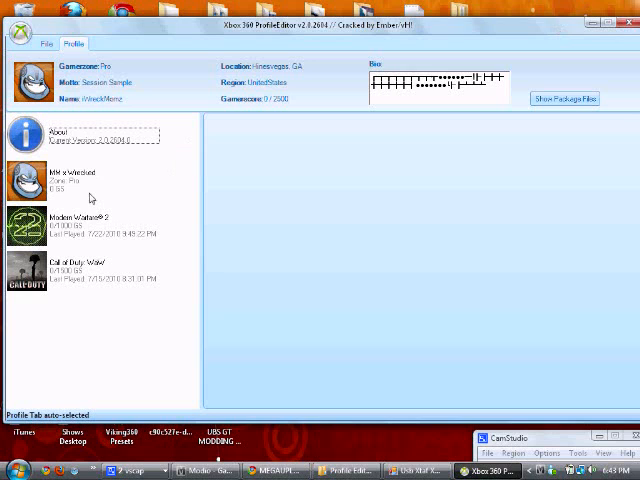
Select Modern Warfare 2 and unlock all its achievements offline, accepting the warning
{"action": "left_click", "coordinate": [90, 222]}
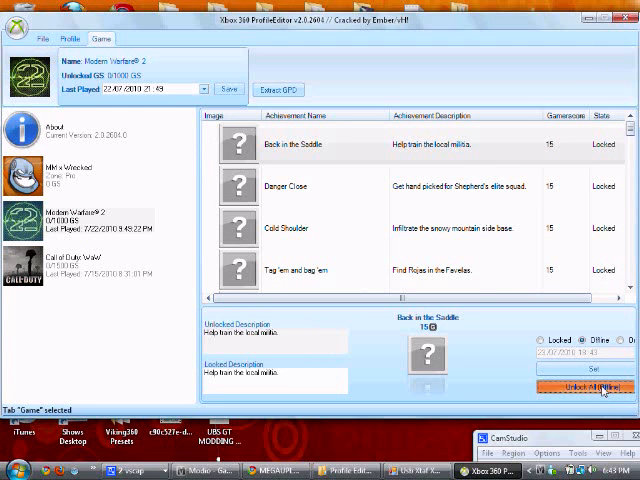
{"action": "left_click", "coordinate": [590, 388]}
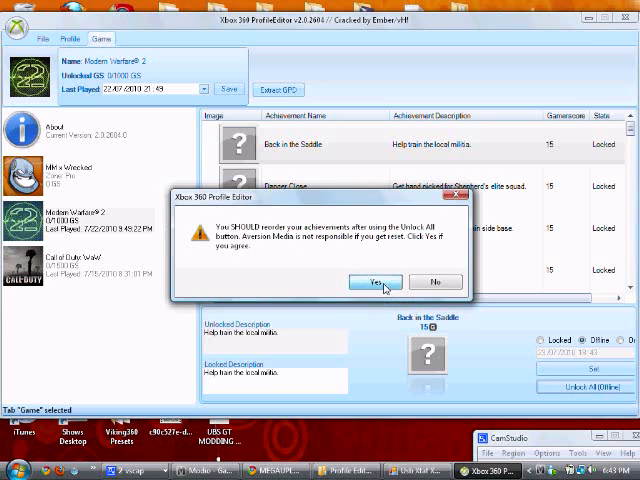
{"action": "left_click", "coordinate": [373, 281]}
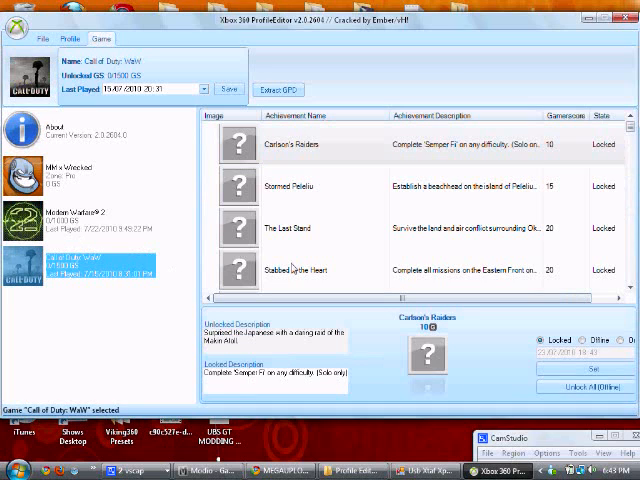
Unlock all Call of Duty: WaW achievements offline and accept the reorder warning
{"action": "left_click", "coordinate": [567, 342]}
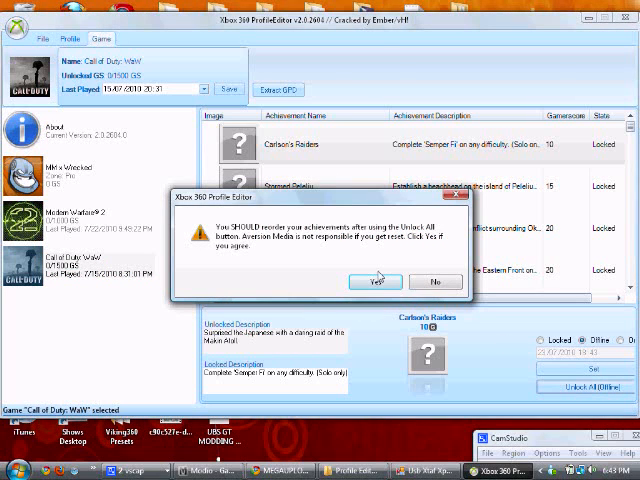
{"action": "left_click", "coordinate": [378, 281]}
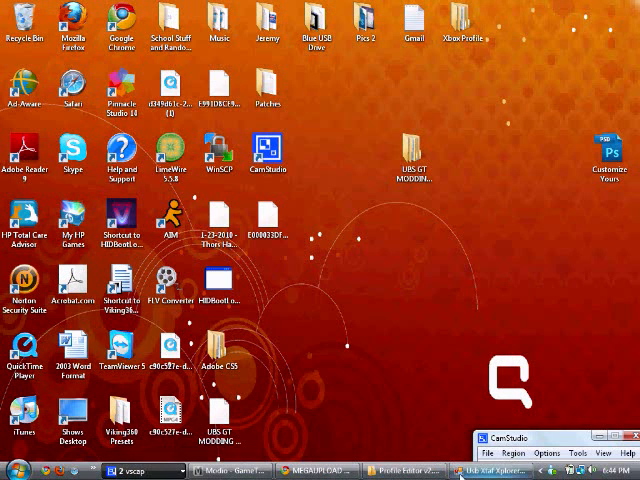
Switch to Modio and rehash and resign the edited profile
{"action": "left_click", "coordinate": [490, 470]}
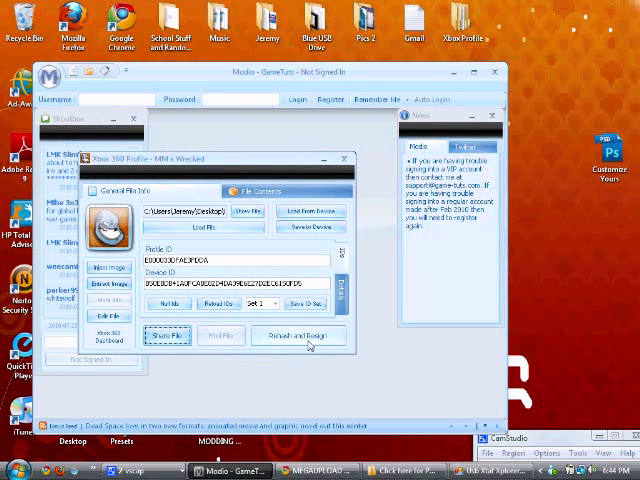
{"action": "left_click", "coordinate": [298, 335]}
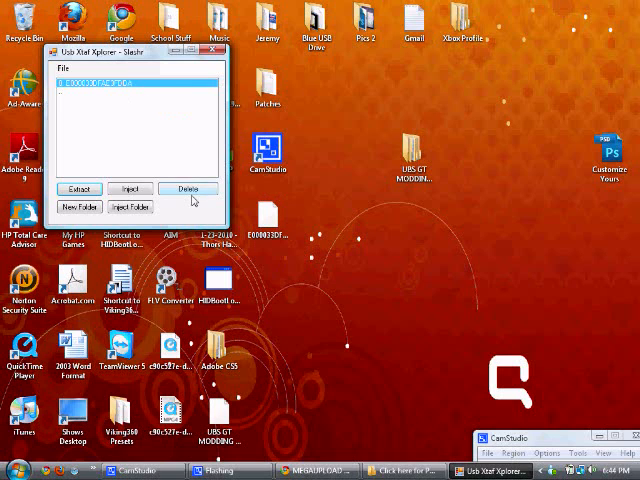
Delete the old USB profile, inject the rehashed Desktop profile, and close Xplorer
{"action": "left_click", "coordinate": [189, 189]}
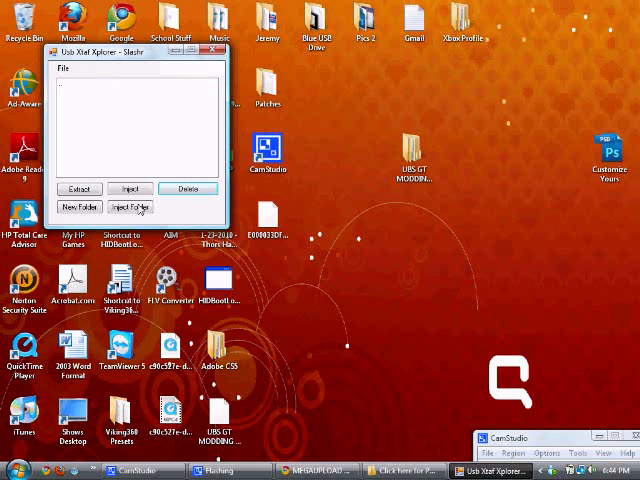
{"action": "left_click", "coordinate": [268, 220]}
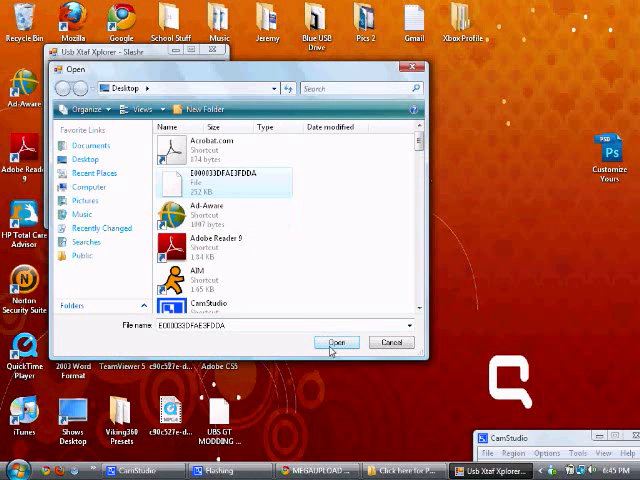
{"action": "left_click", "coordinate": [338, 342]}
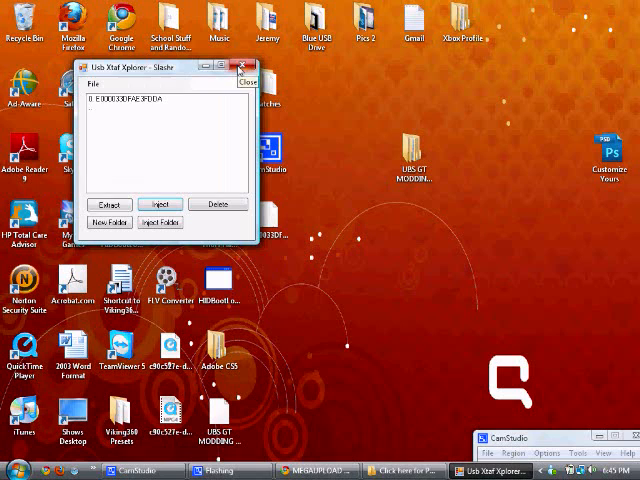
{"action": "left_click", "coordinate": [241, 66]}
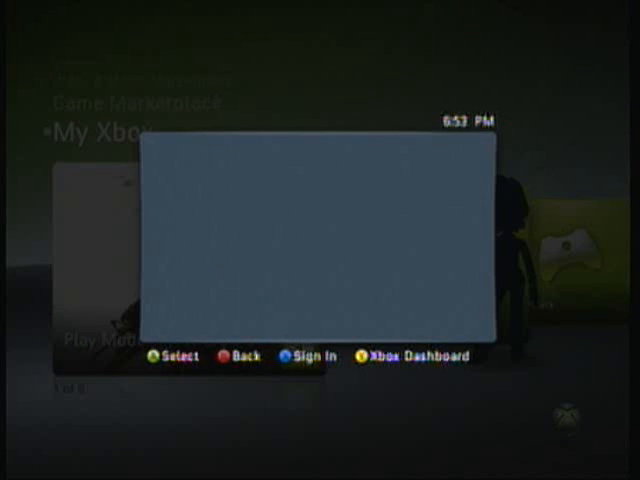
Open the Xbox guide panel with the sign-in option over the My Xbox screen
{"action": "left_click", "coordinate": [307, 356]}
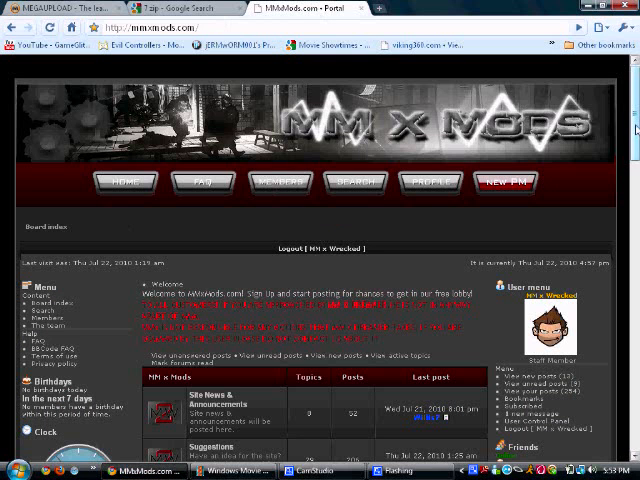
{"action": "scroll", "scroll_direction": "down", "scroll_amount": 3}
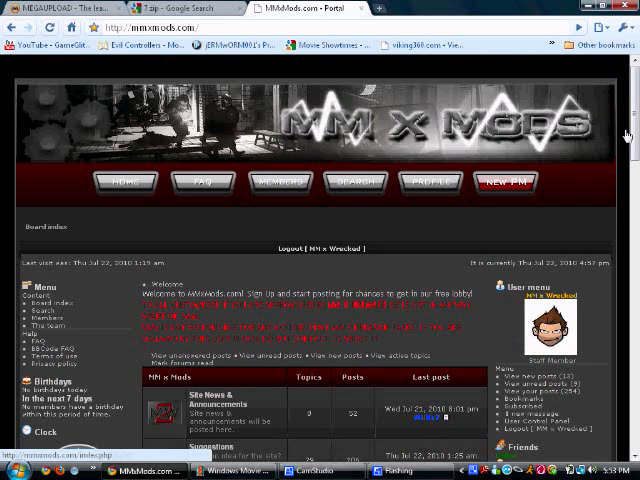
{"action": "scroll", "scroll_direction": "down", "scroll_amount": 3}
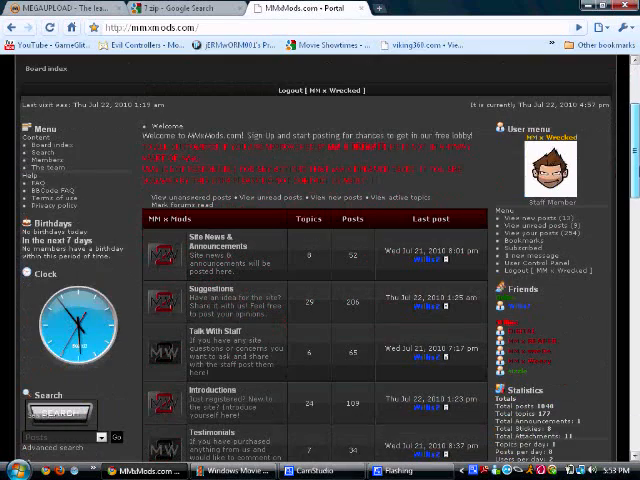
{"action": "scroll", "scroll_direction": "down", "scroll_amount": 3}
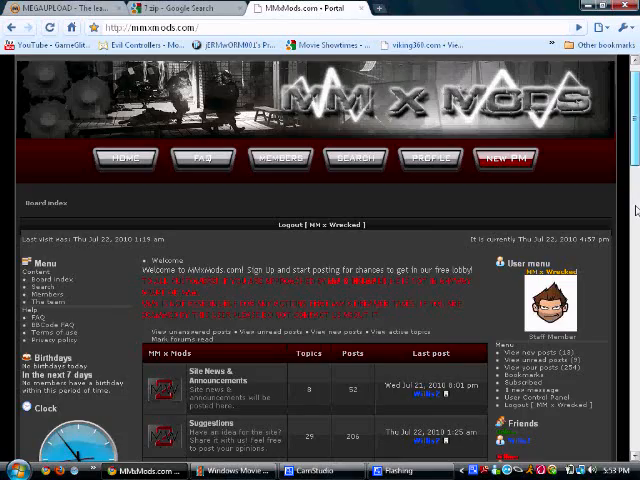
{"action": "scroll", "scroll_direction": "down", "scroll_amount": 3}
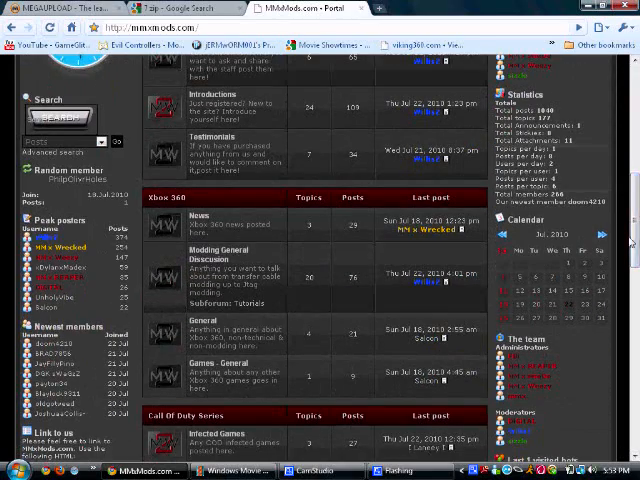